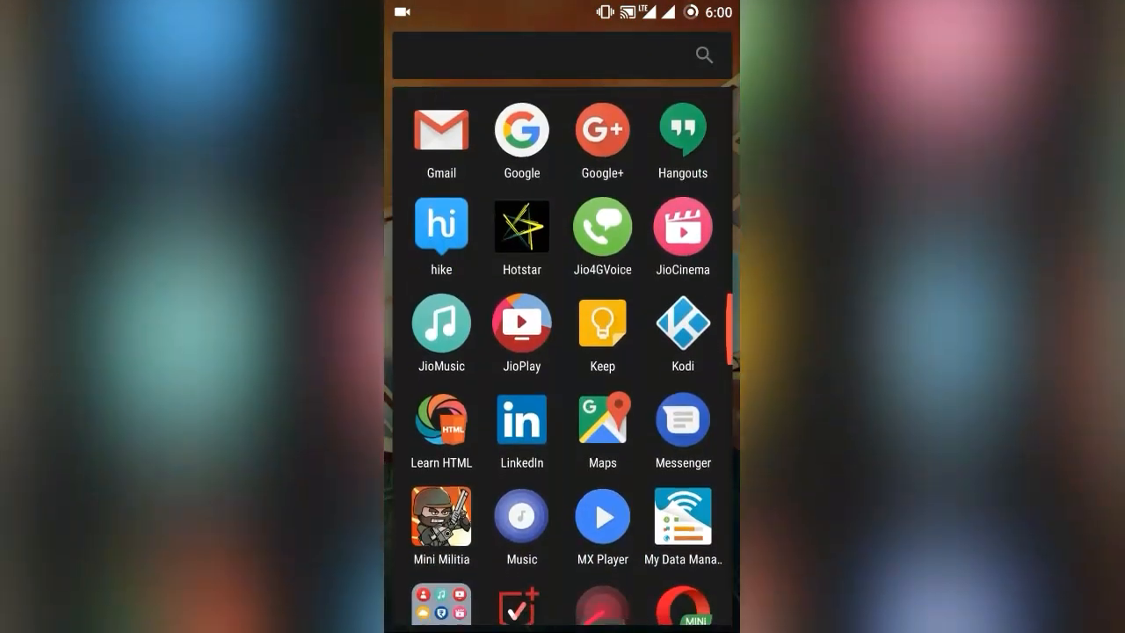
# Step: Launch JioPlay from the app drawer and accept its mandatory JioTV update
pyautogui.scroll(-3)
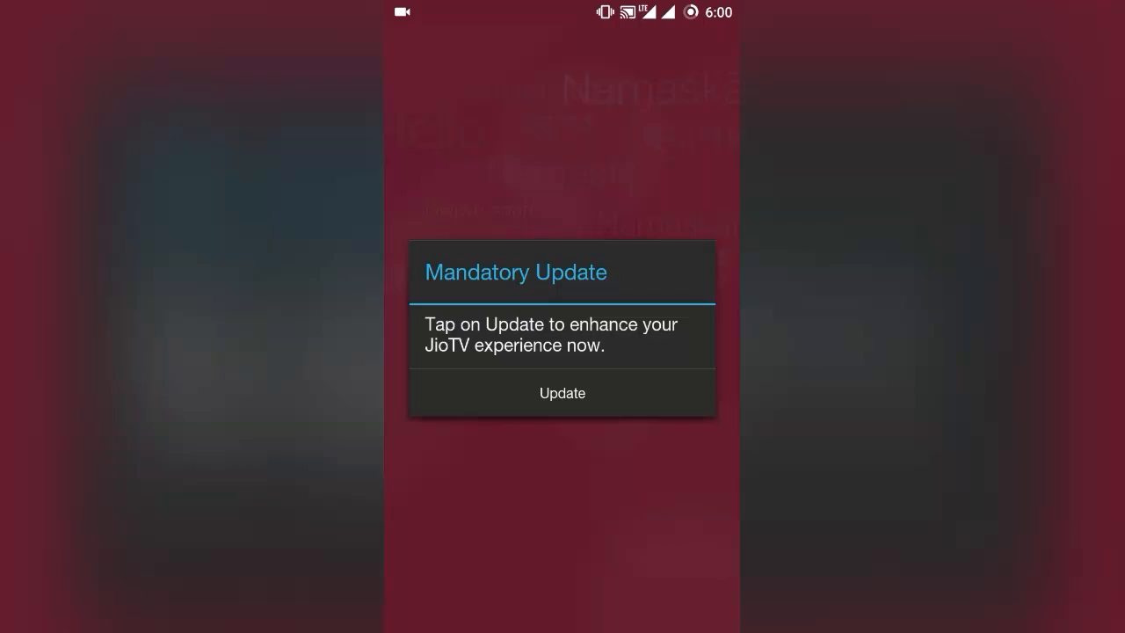
pyautogui.click(562, 393)
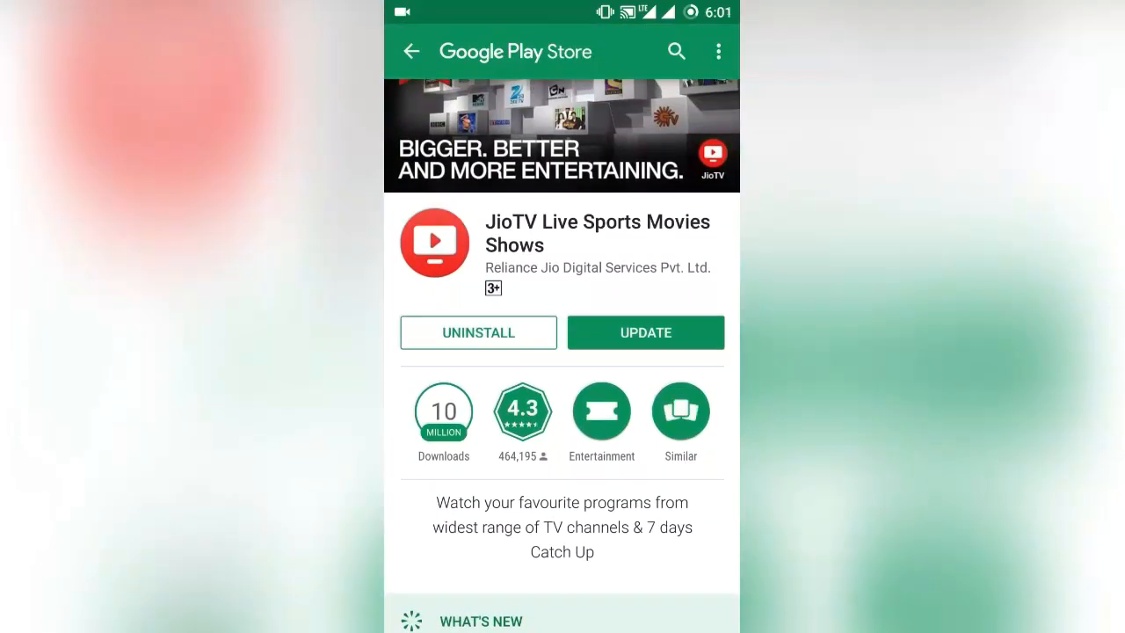
# Step: Search the Play Store for 'APK Editor' and open its already-installed listing
pyautogui.press('home')
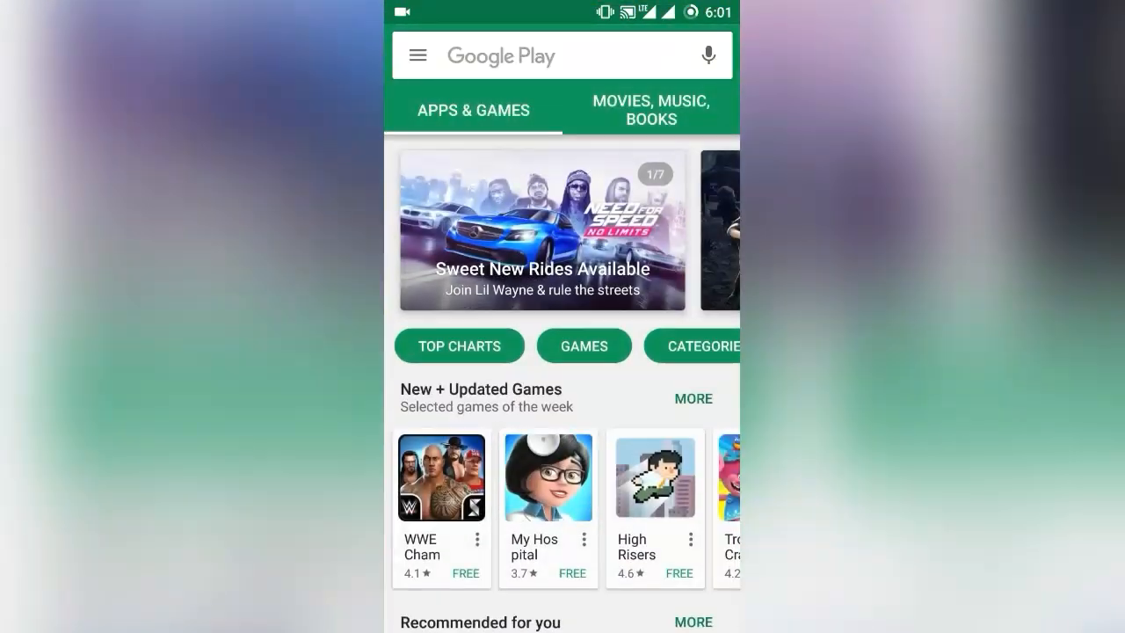
pyautogui.write('apk')
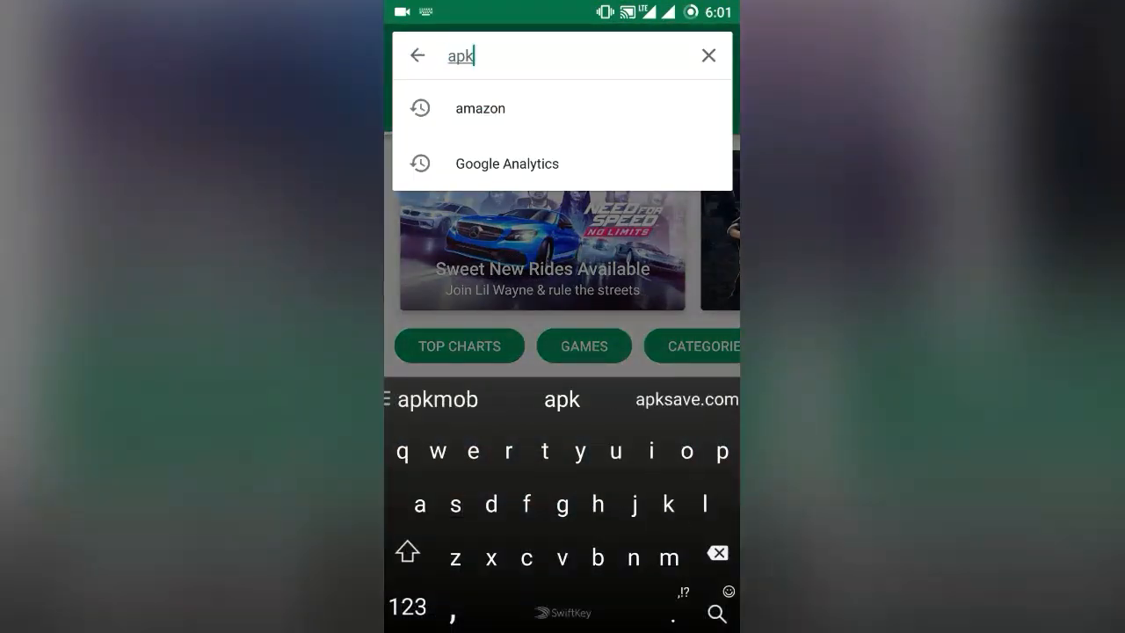
pyautogui.write('APK Editor')
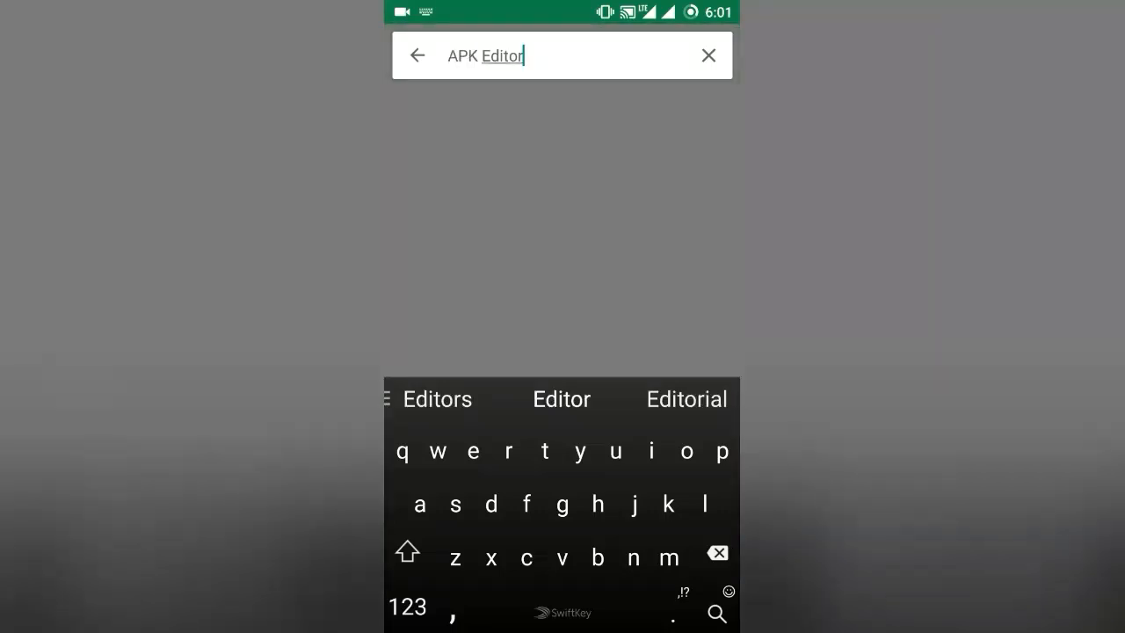
pyautogui.click(716, 612)
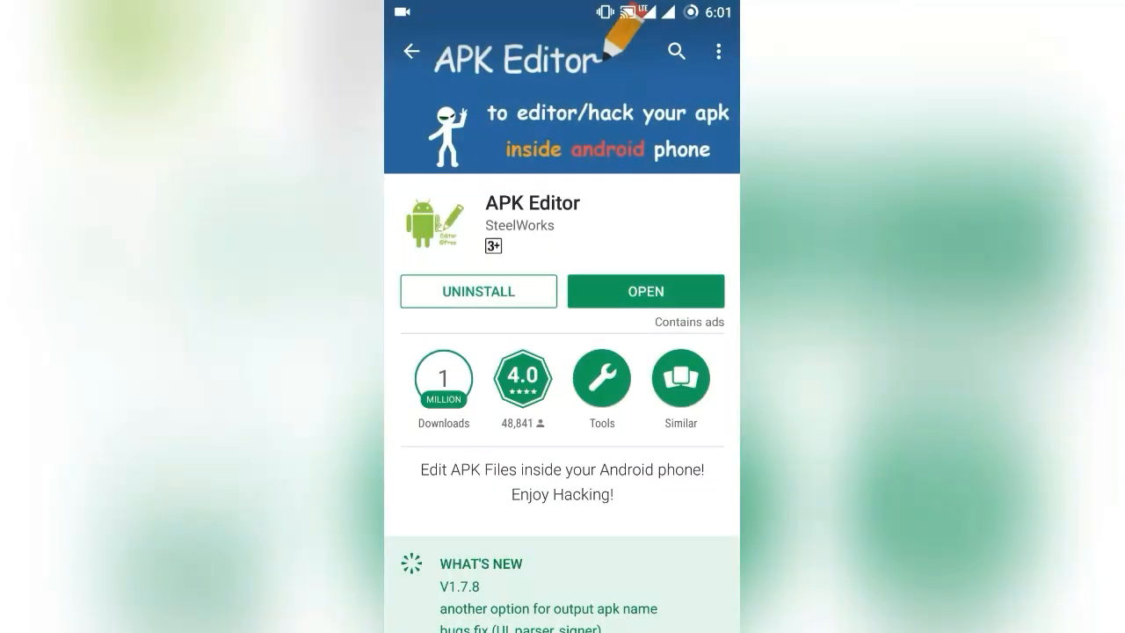
pyautogui.click(645, 291)
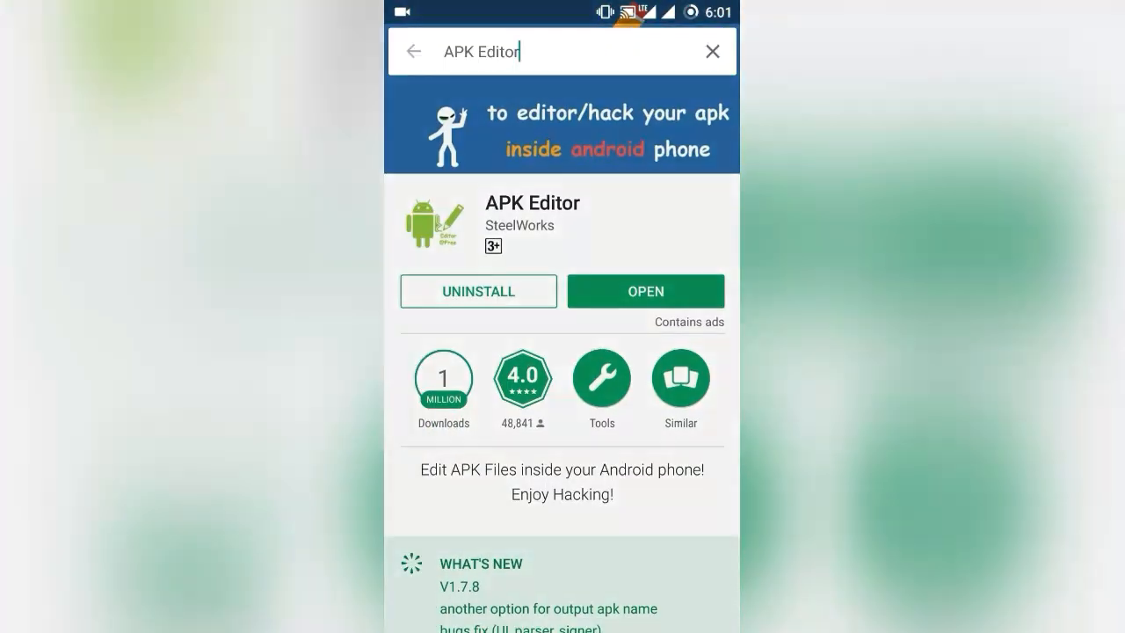
# Step: Search the Play Store for 'jio play' and open the JioTV listing
pyautogui.click(563, 51)
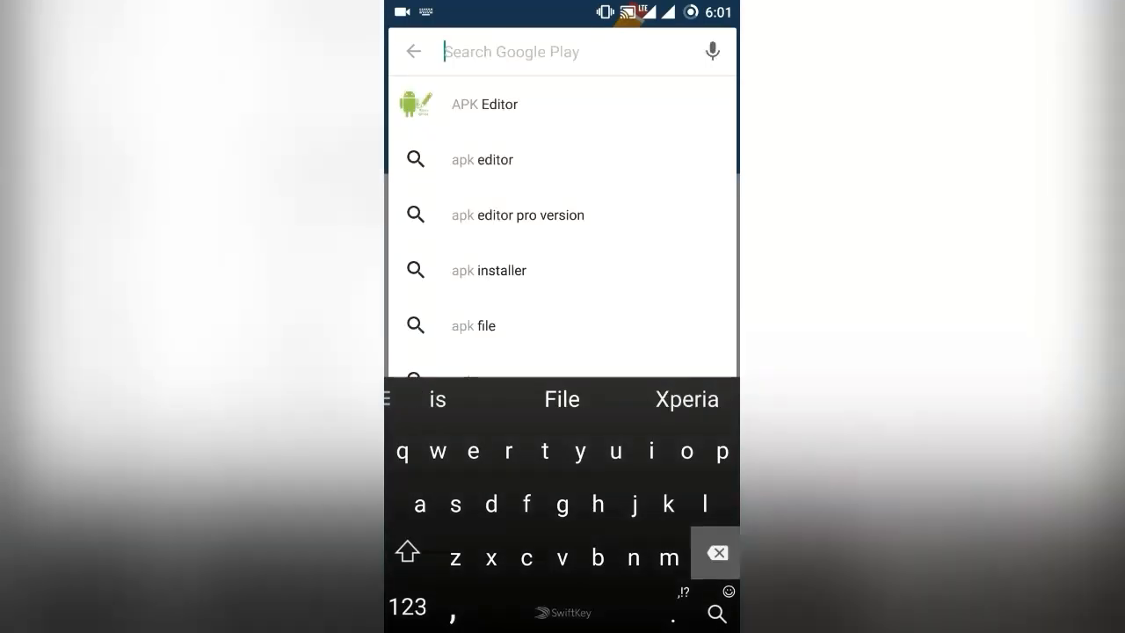
pyautogui.write('jio')
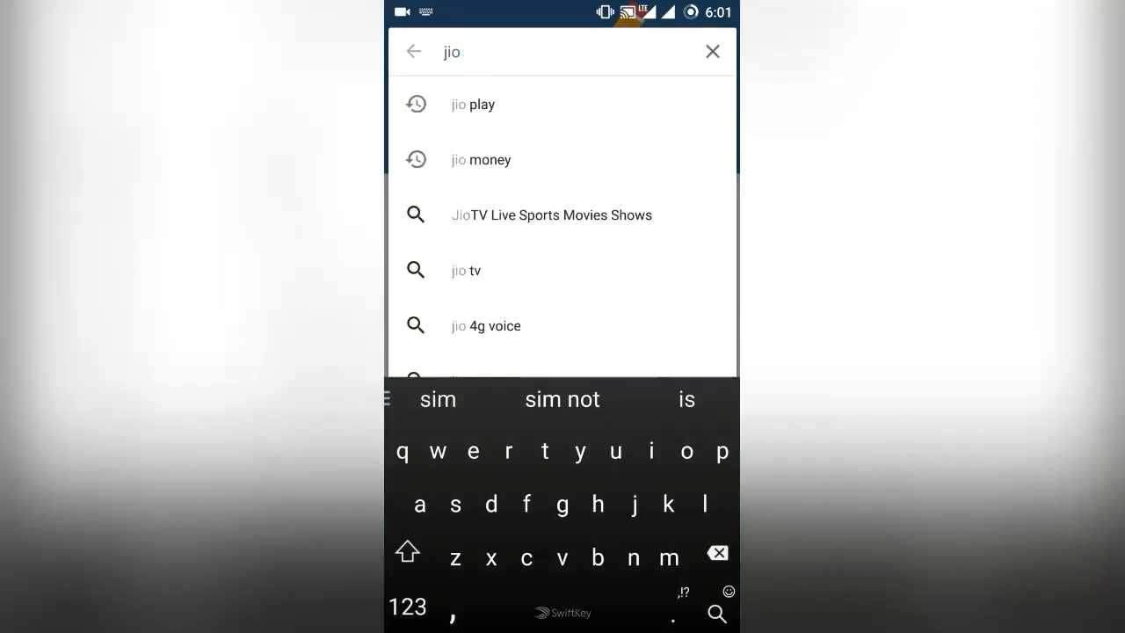
pyautogui.write('pl')
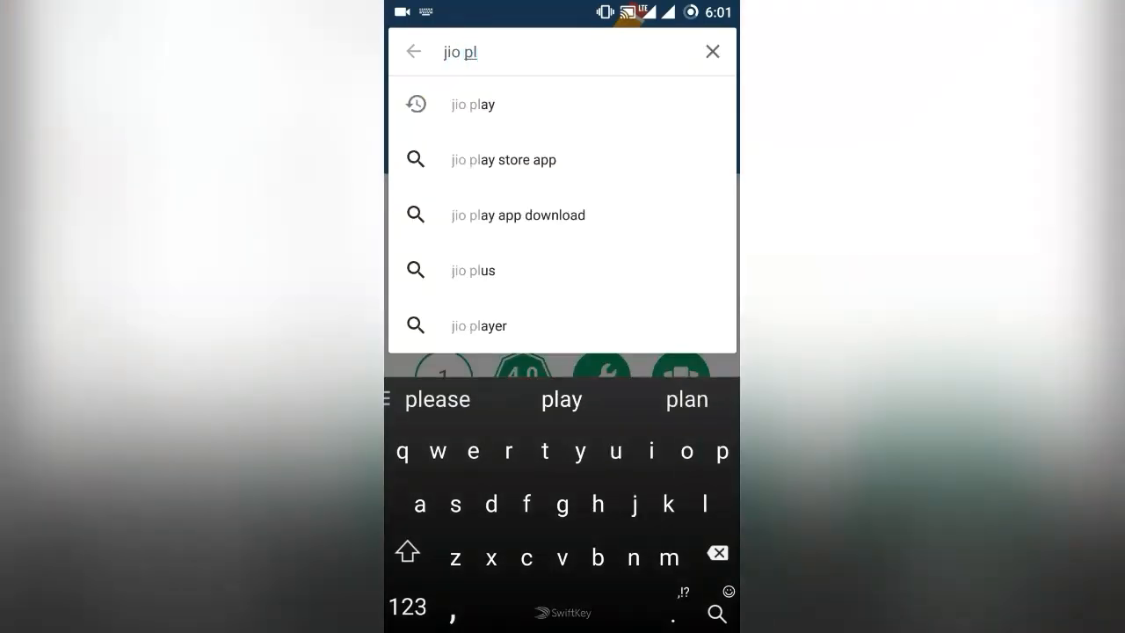
pyautogui.click(472, 104)
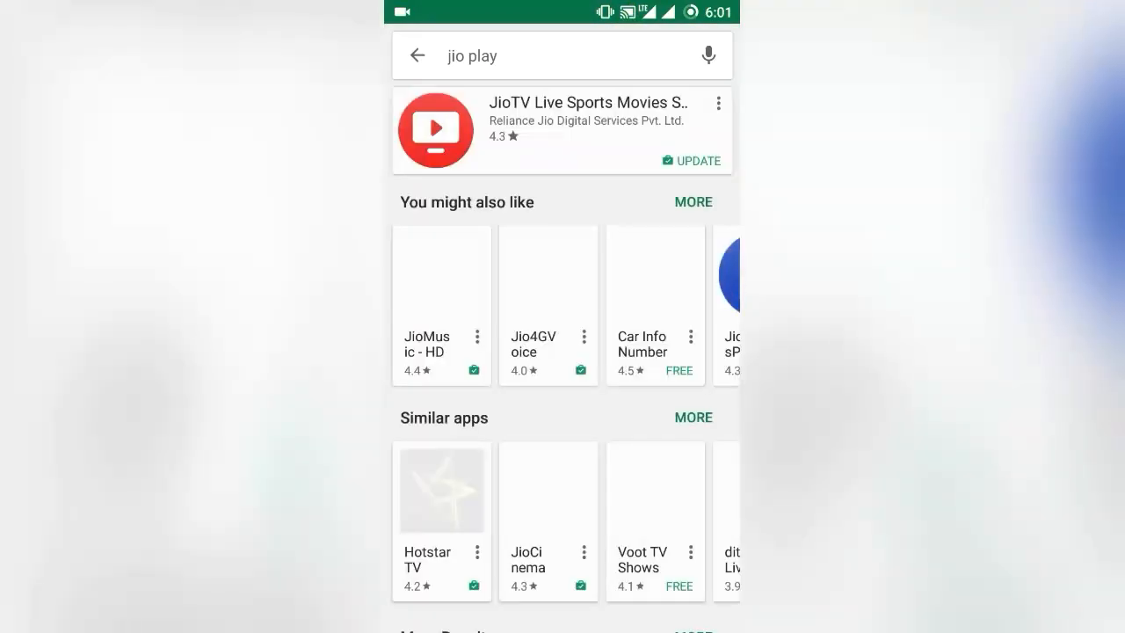
pyautogui.click(563, 132)
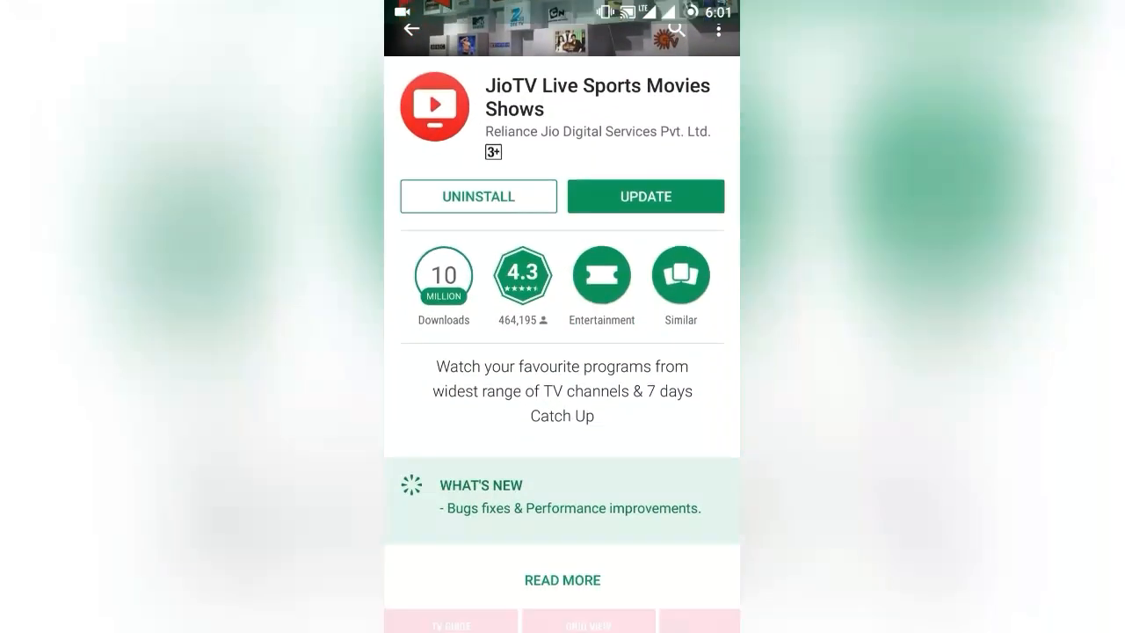
# Step: Review JioTV's full details showing version 4.1.31, then return to the home screen
pyautogui.click(562, 579)
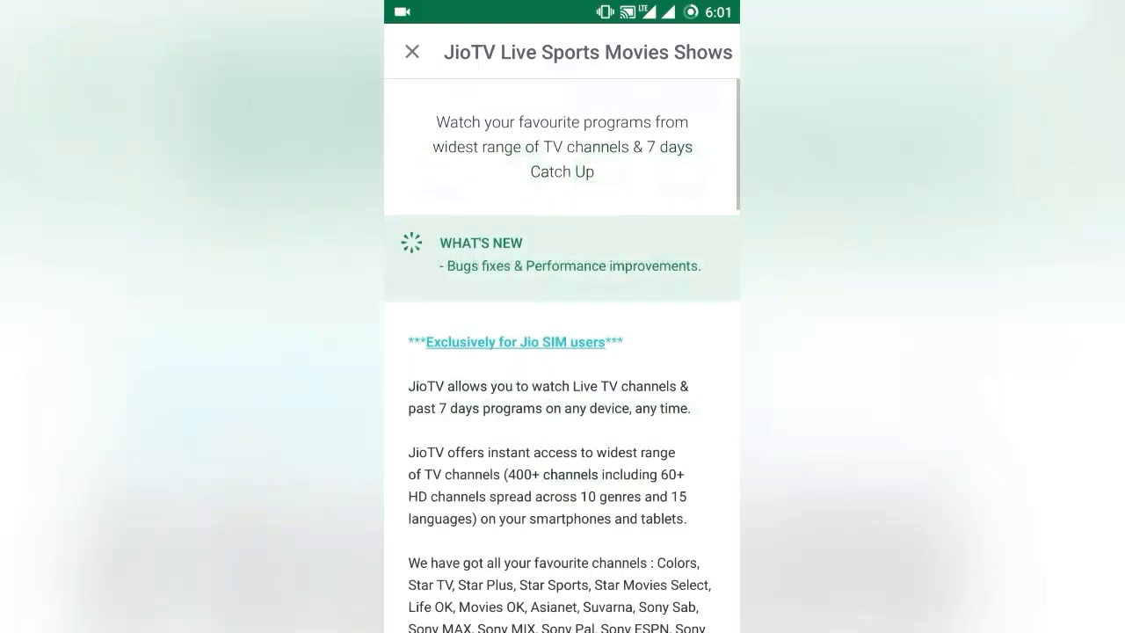
pyautogui.scroll(-3)
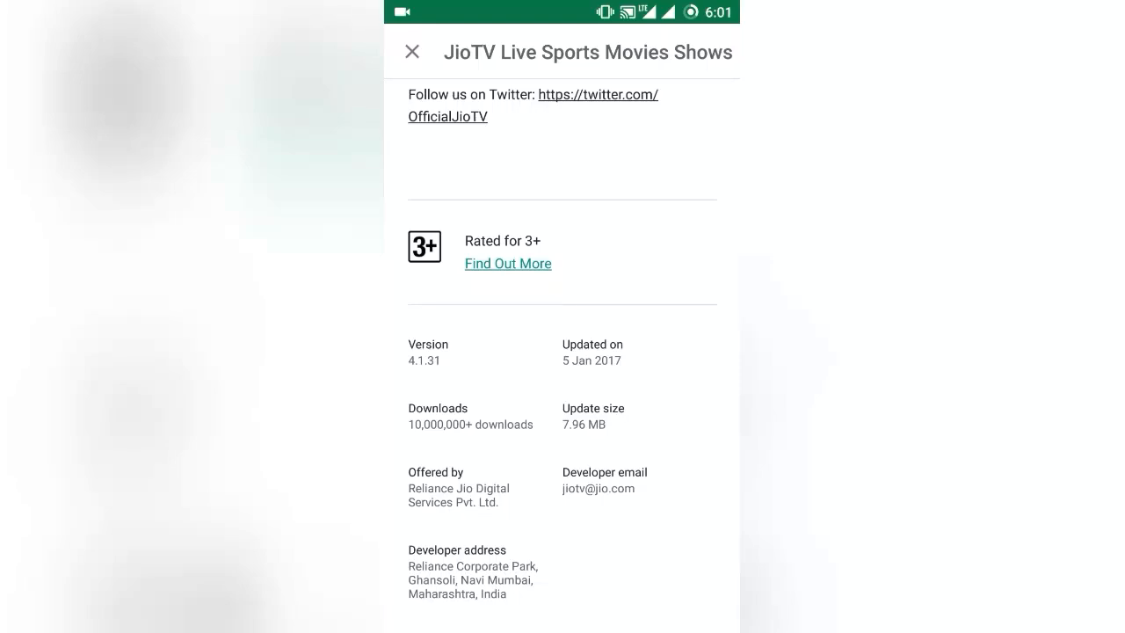
pyautogui.click(412, 51)
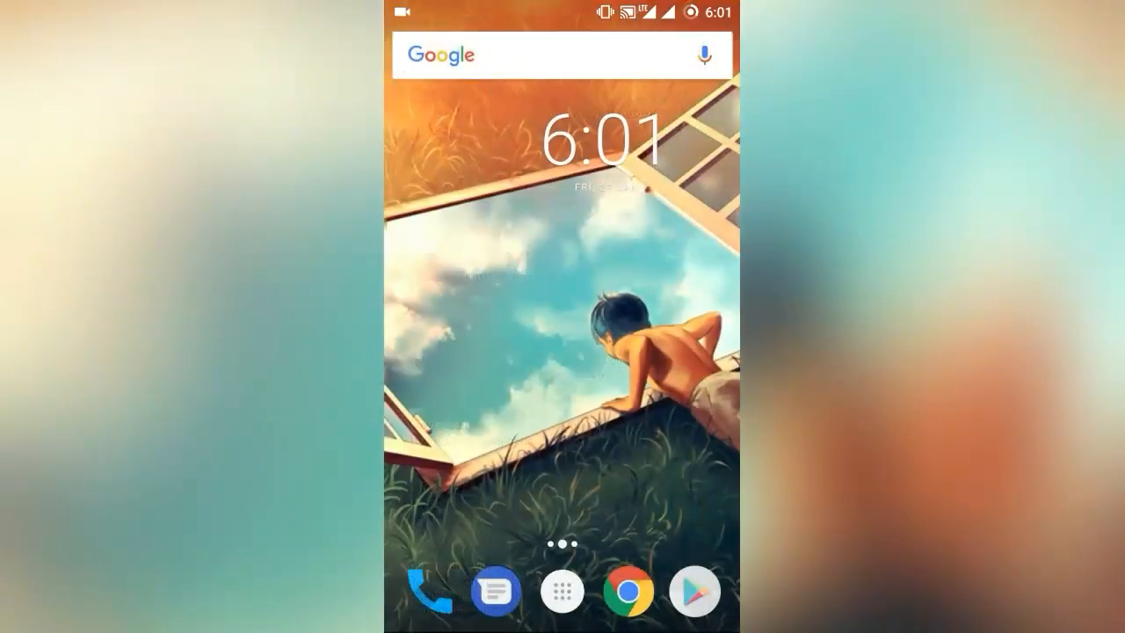
# Step: Launch APK Editor from the app drawer and choose 'Select Apk from App'
pyautogui.click(562, 592)
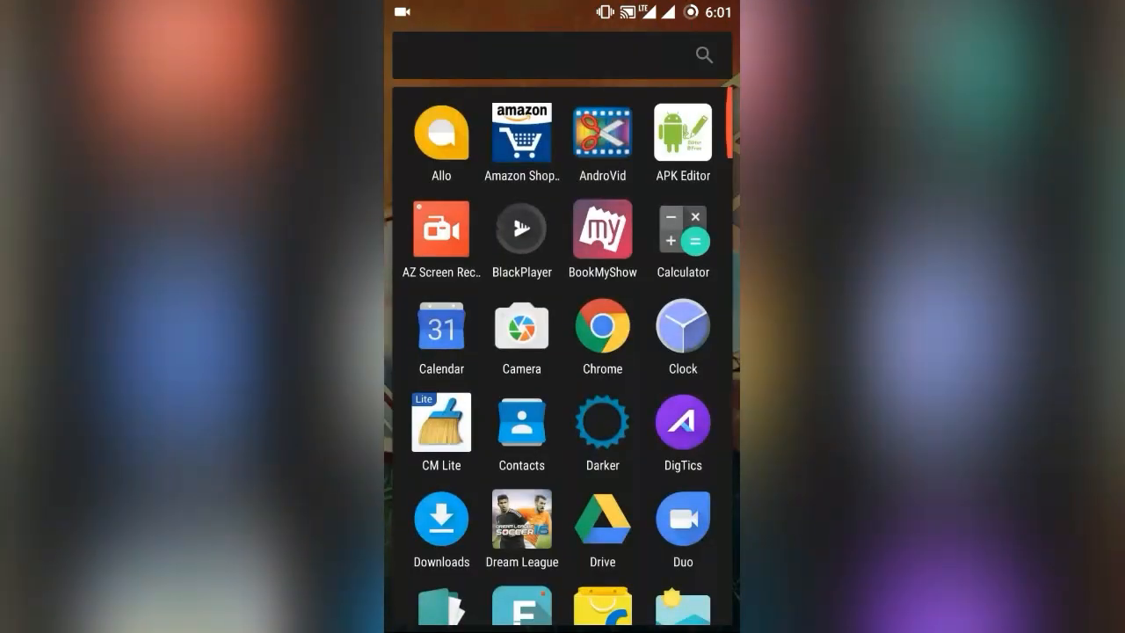
pyautogui.click(681, 130)
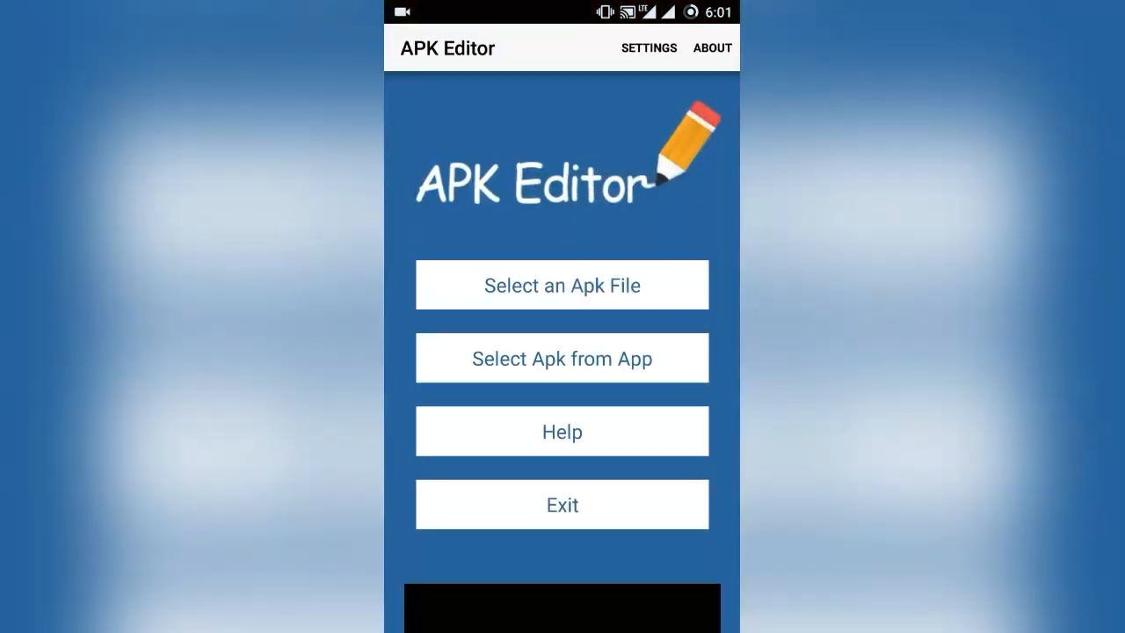
pyautogui.click(561, 358)
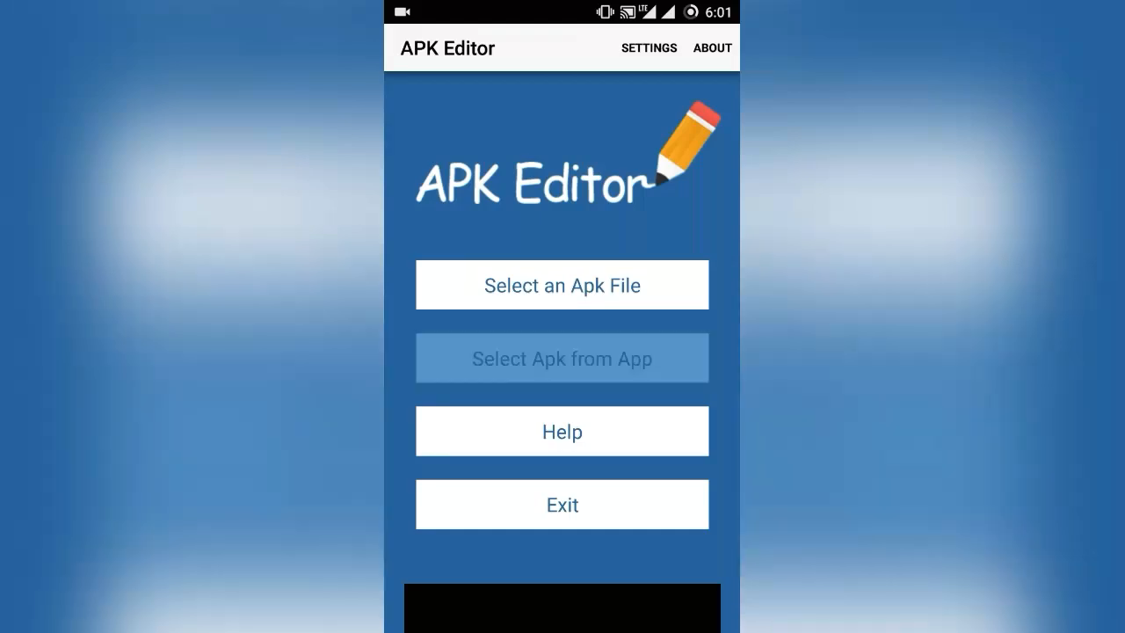
pyautogui.click(561, 358)
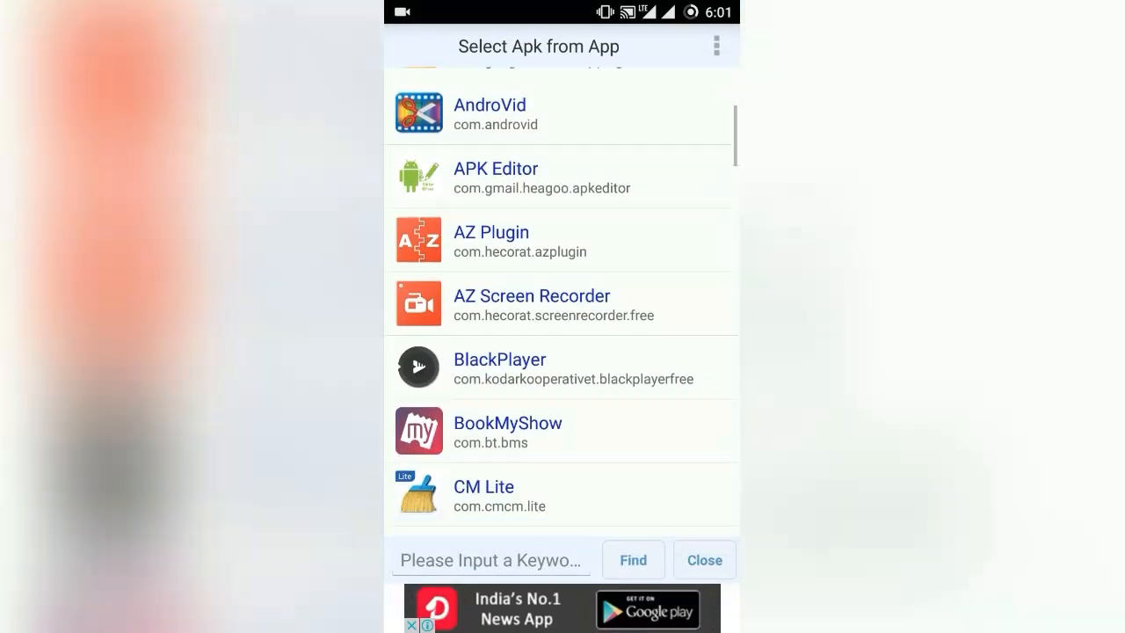
# Step: Scroll to JioPlay in the installed apps list and open it with Common Edit
pyautogui.scroll(-3)
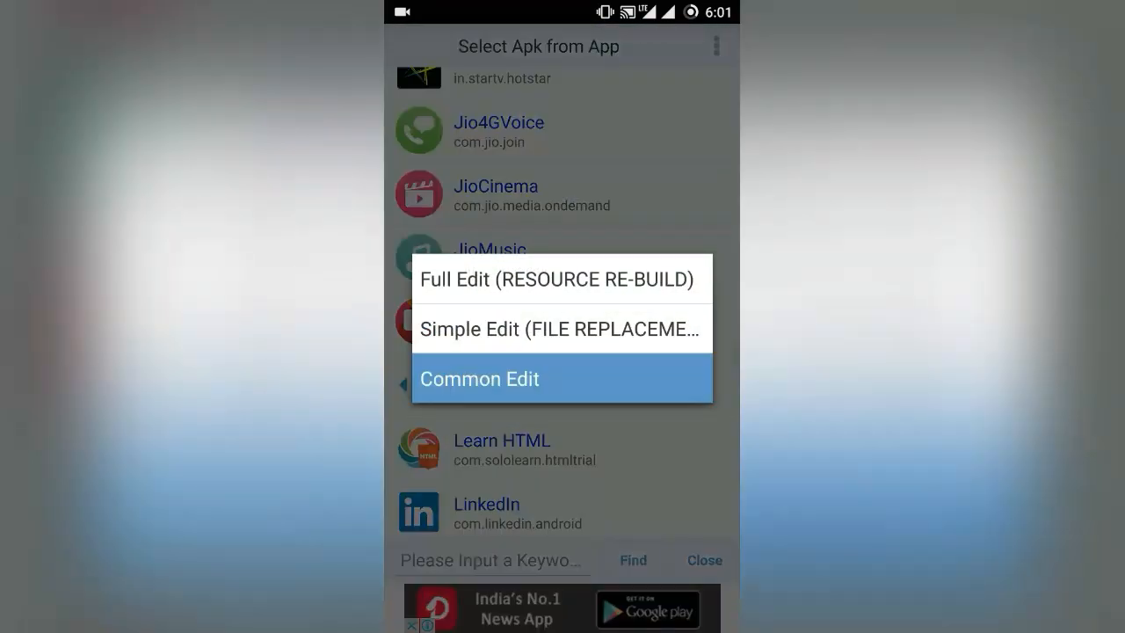
pyautogui.click(479, 378)
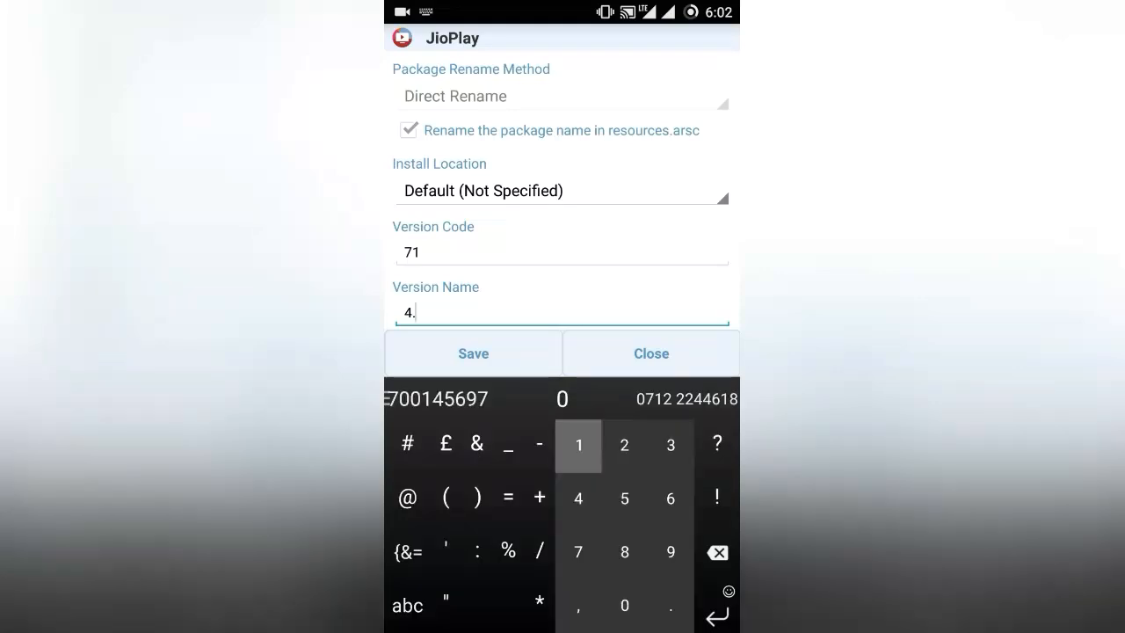
# Step: Set JioPlay's Version Name to 4.1.3 and save to rebuild the APK
pyautogui.click(578, 445)
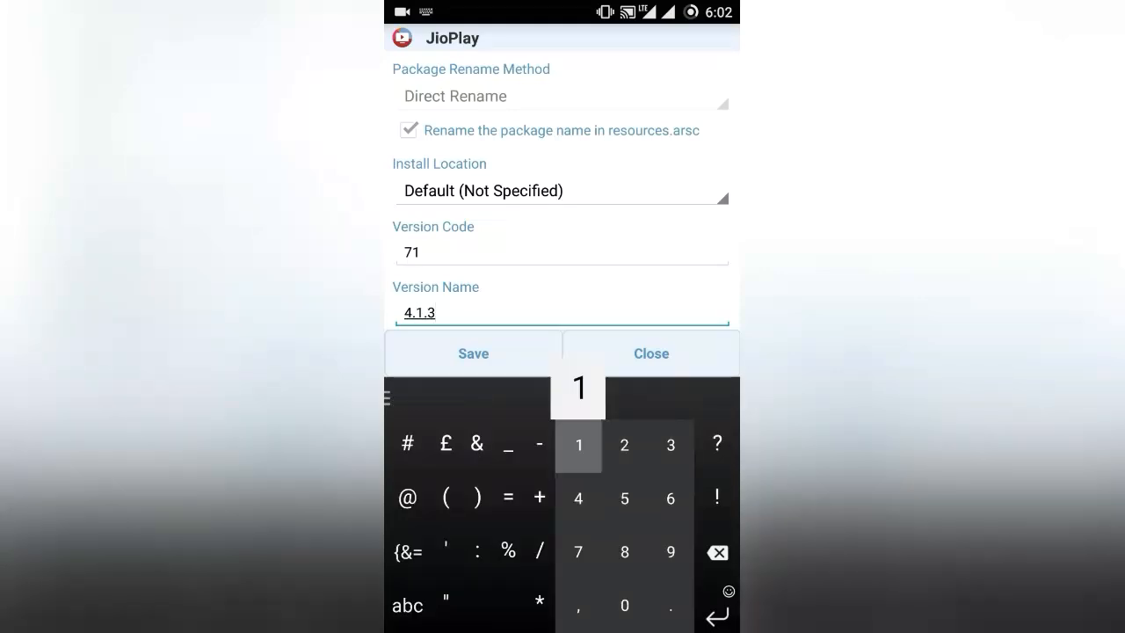
pyautogui.click(473, 352)
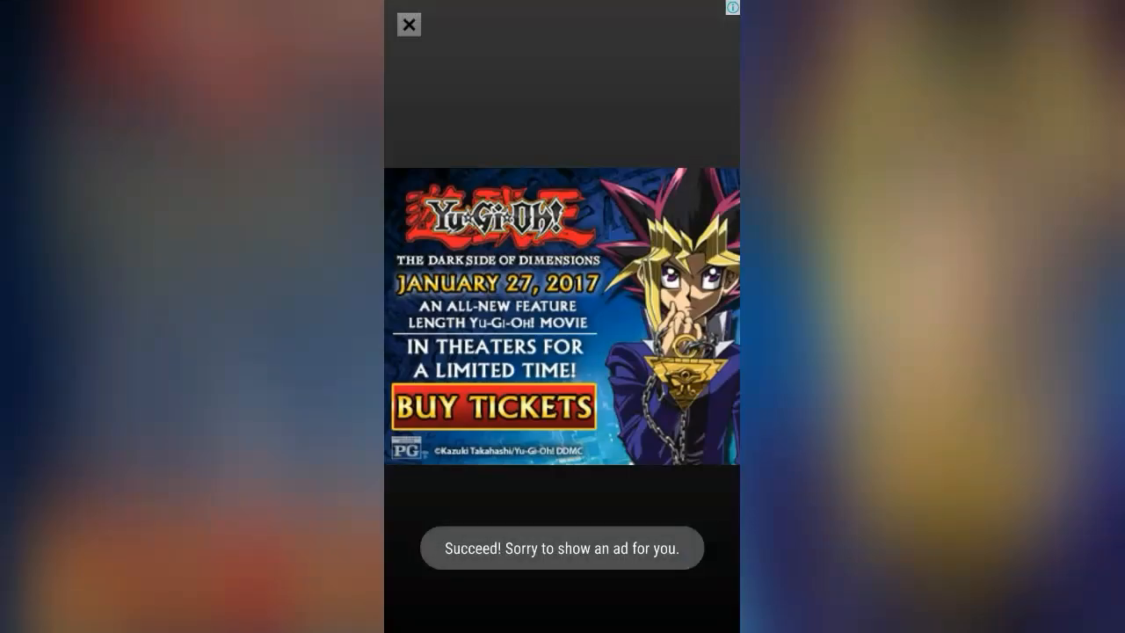
# Step: Dismiss the post-build ad and uninstall the original JioPlay app
pyautogui.click(408, 24)
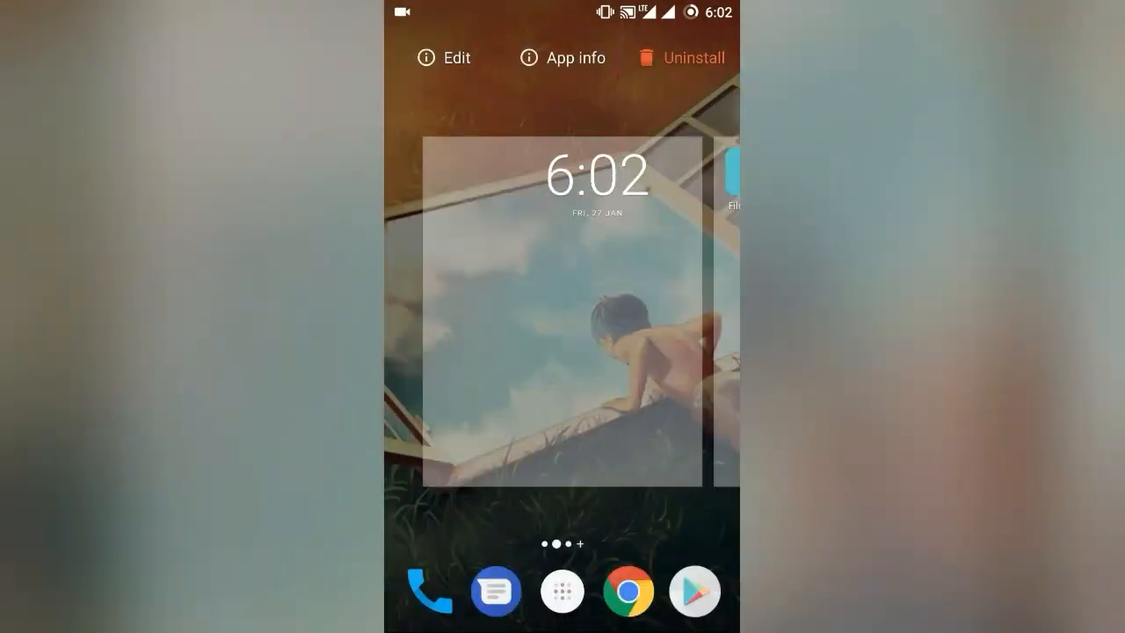
pyautogui.click(694, 57)
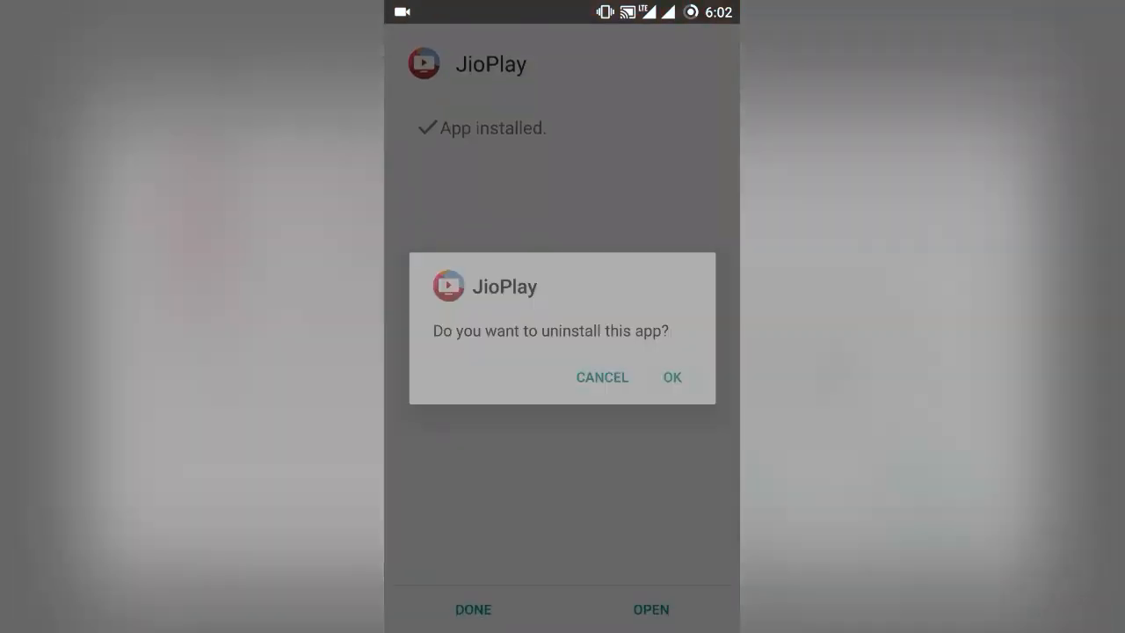
pyautogui.click(671, 377)
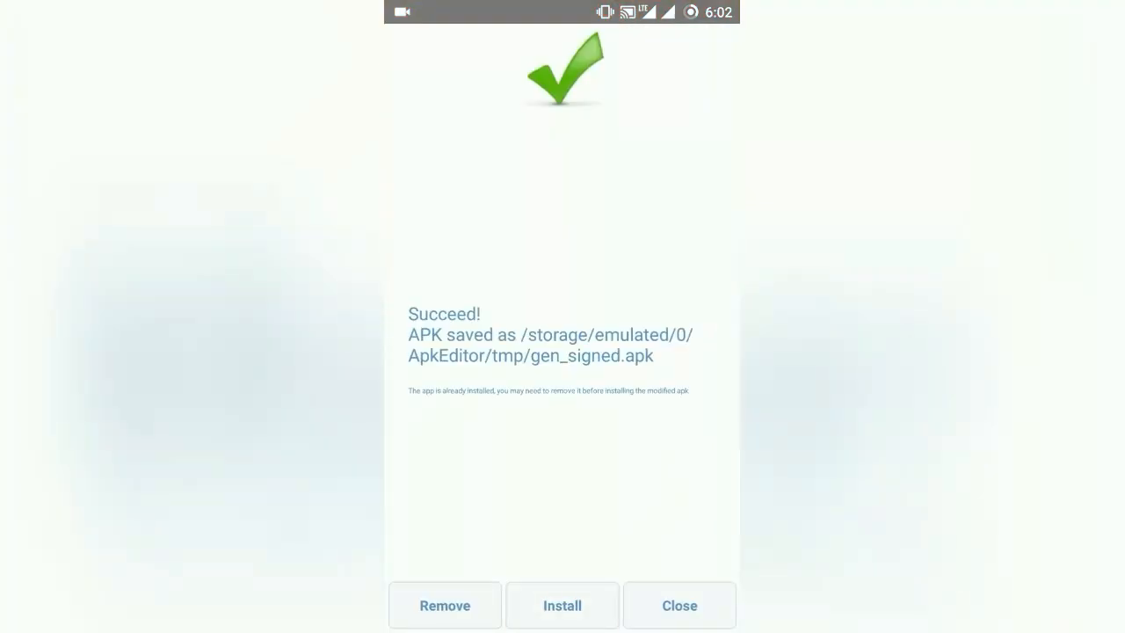
# Step: Install the rebuilt JioPlay package from APK Editor's success screen
pyautogui.click(562, 605)
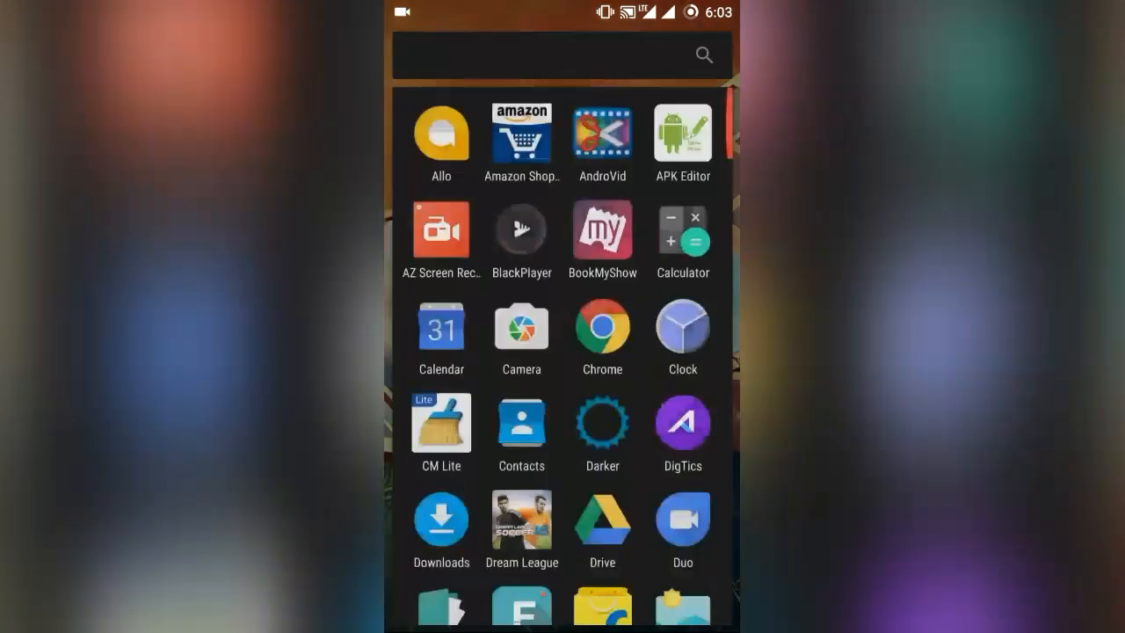
# Step: Find JioPlay in the app drawer and launch the reinstalled app
pyautogui.scroll(-3)
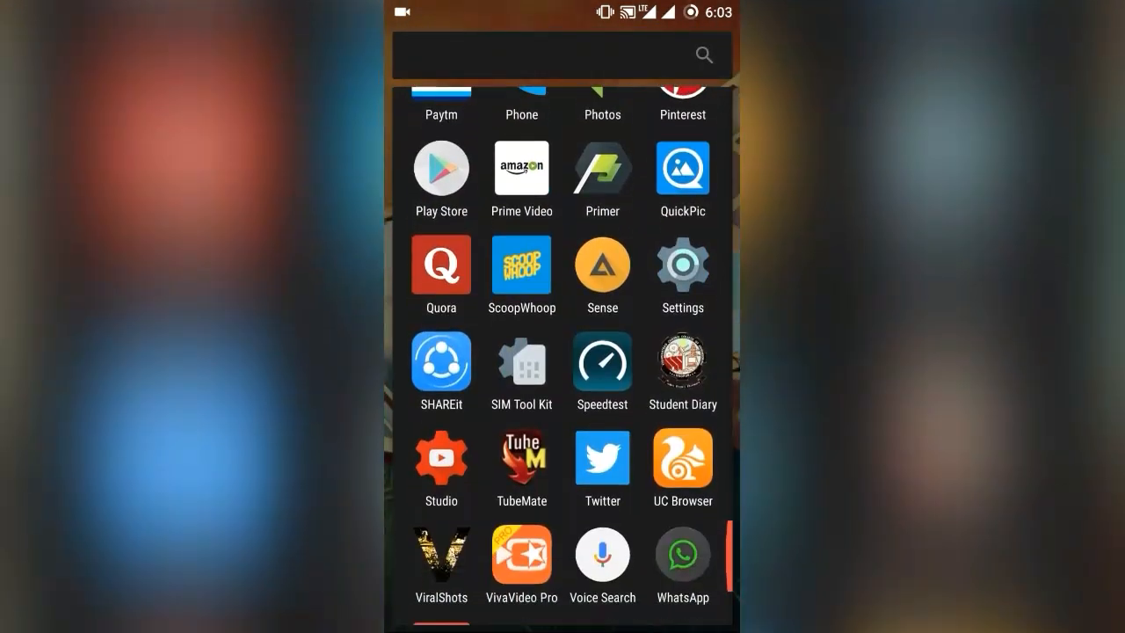
pyautogui.scroll(3)
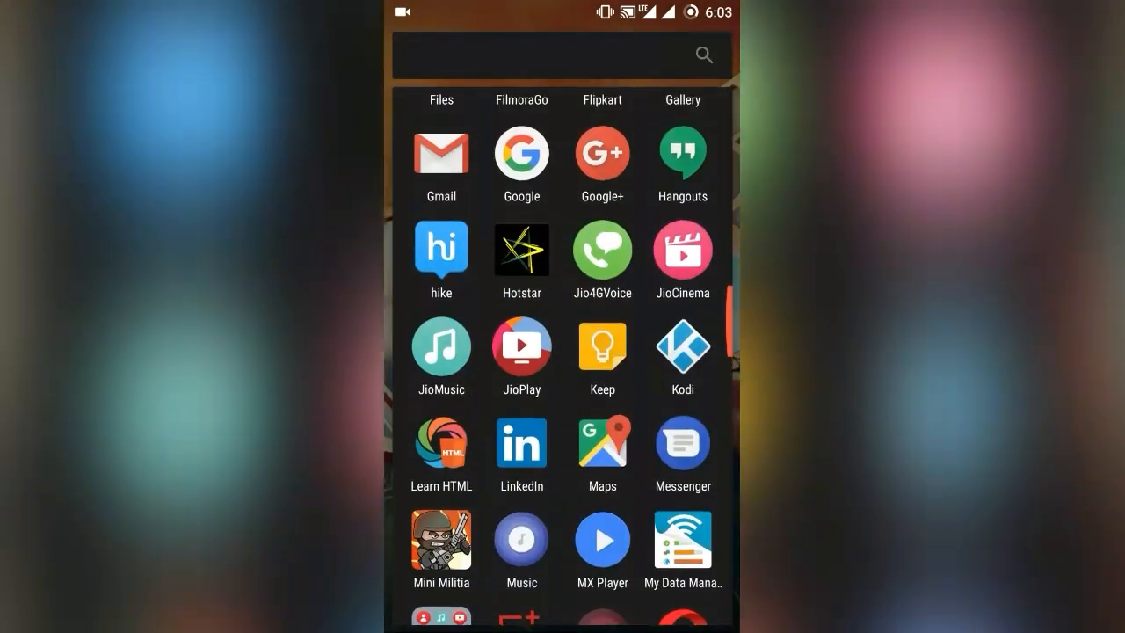
pyautogui.scroll(3)
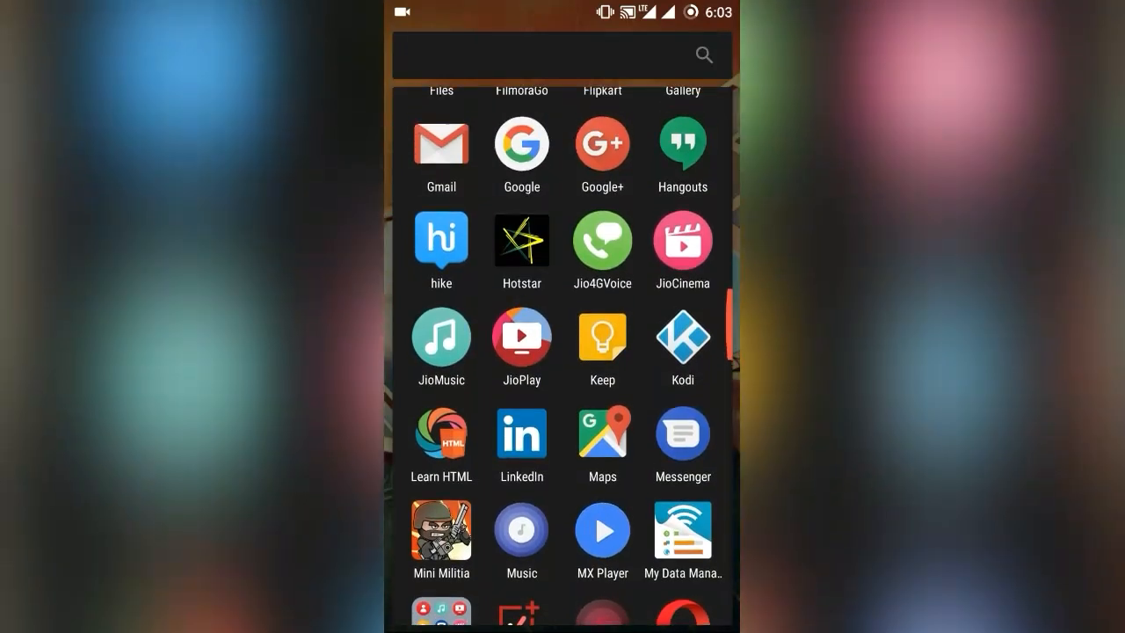
pyautogui.click(521, 338)
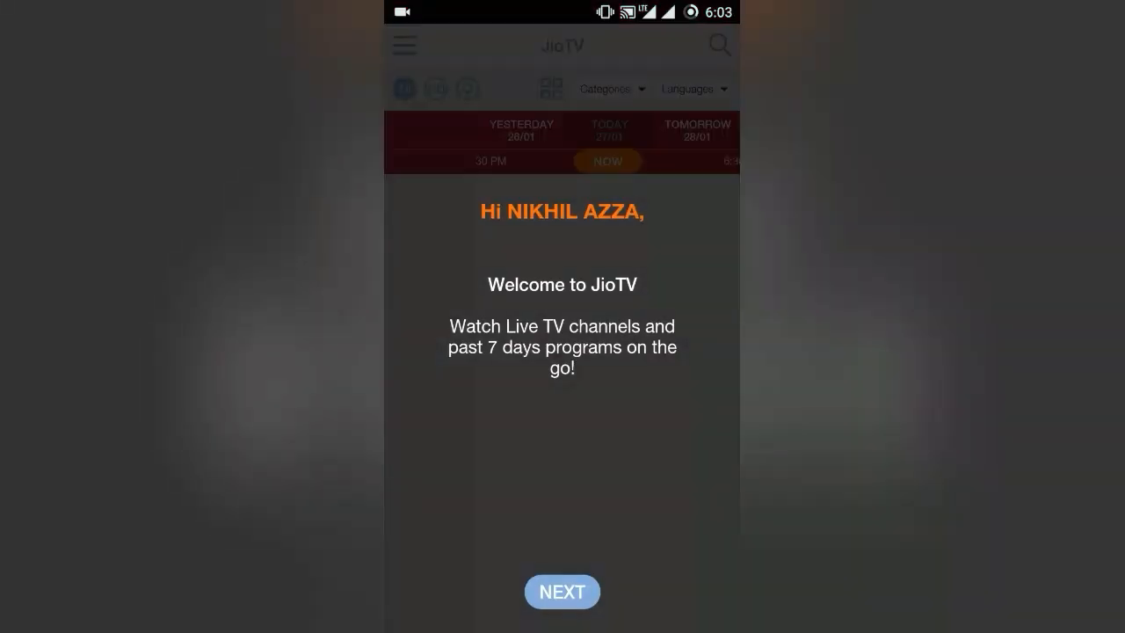
# Step: Dismiss JioTV's welcome and tips screens and scroll through the live channel guide
pyautogui.click(561, 591)
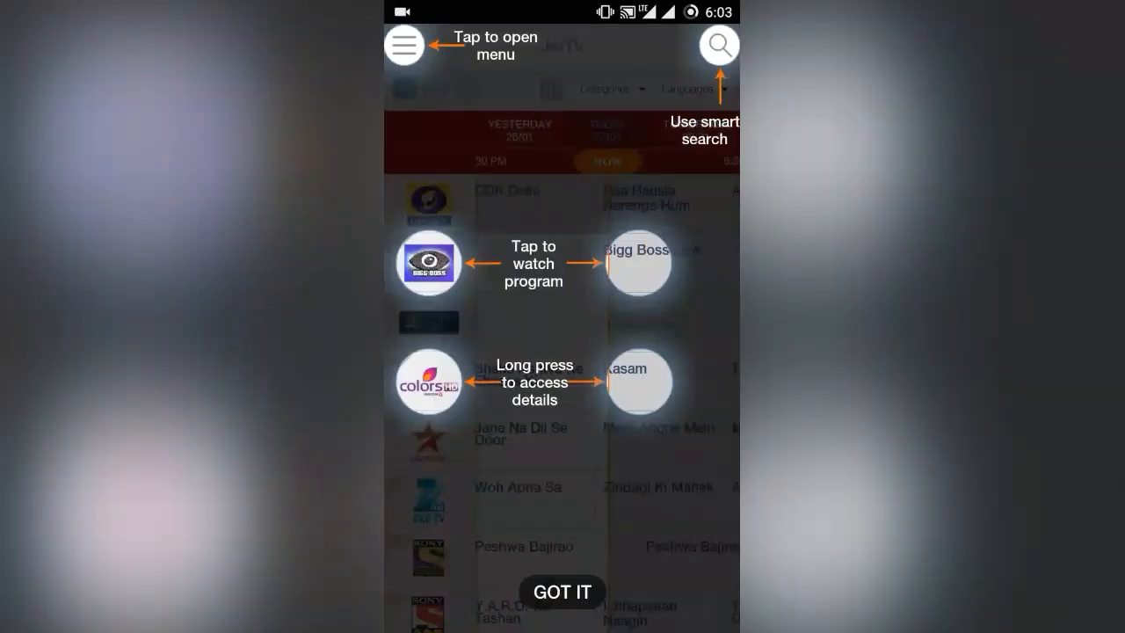
pyautogui.click(562, 591)
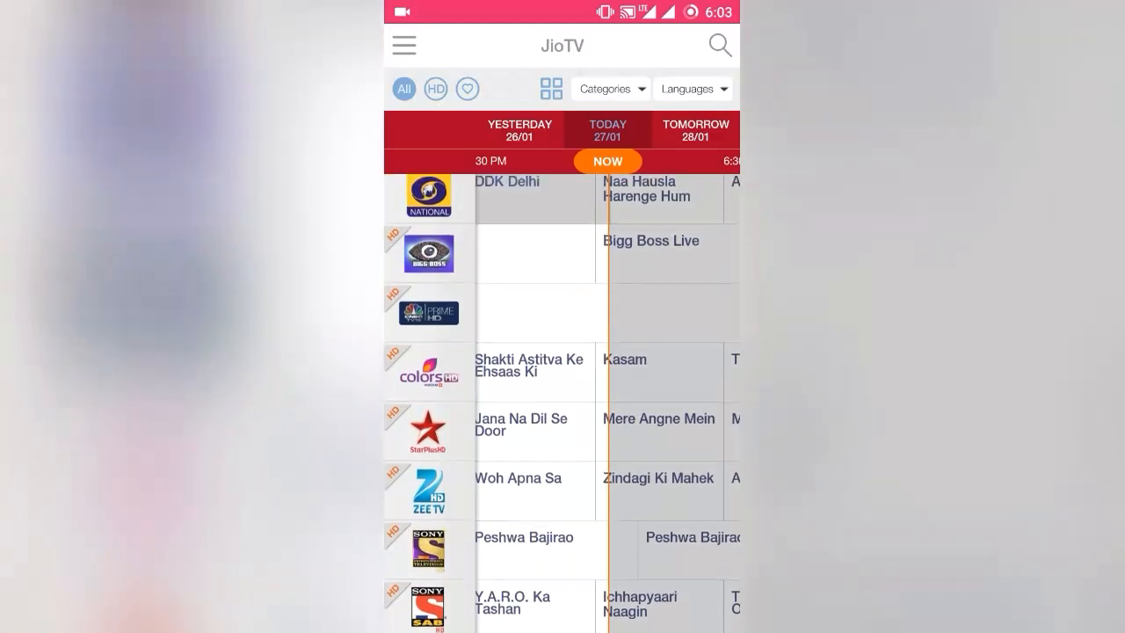
pyautogui.scroll(-3)
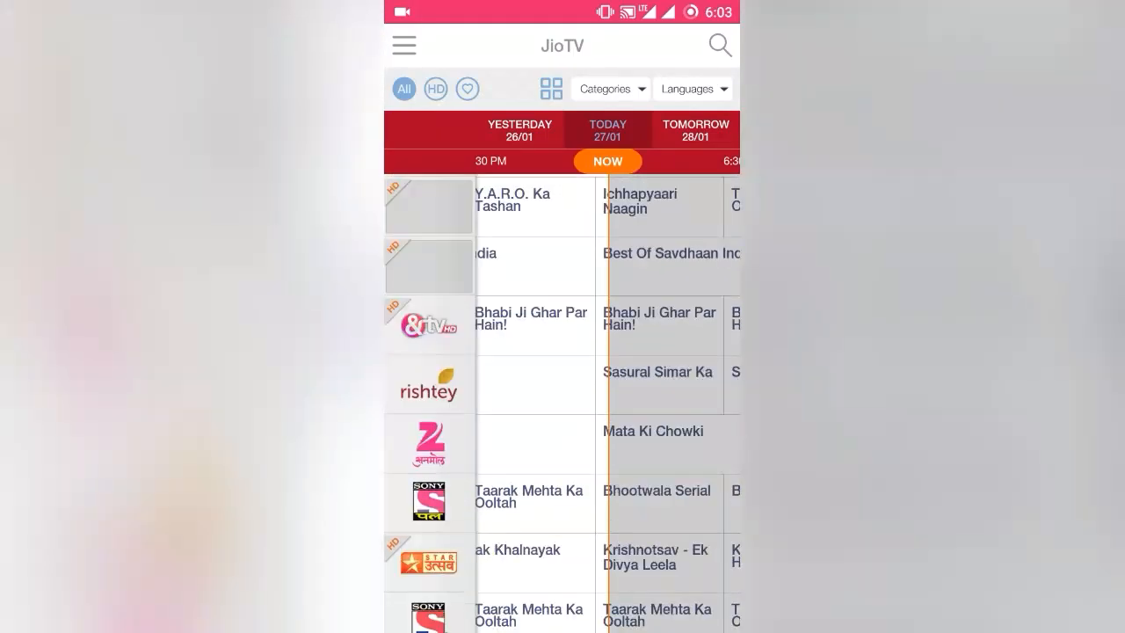